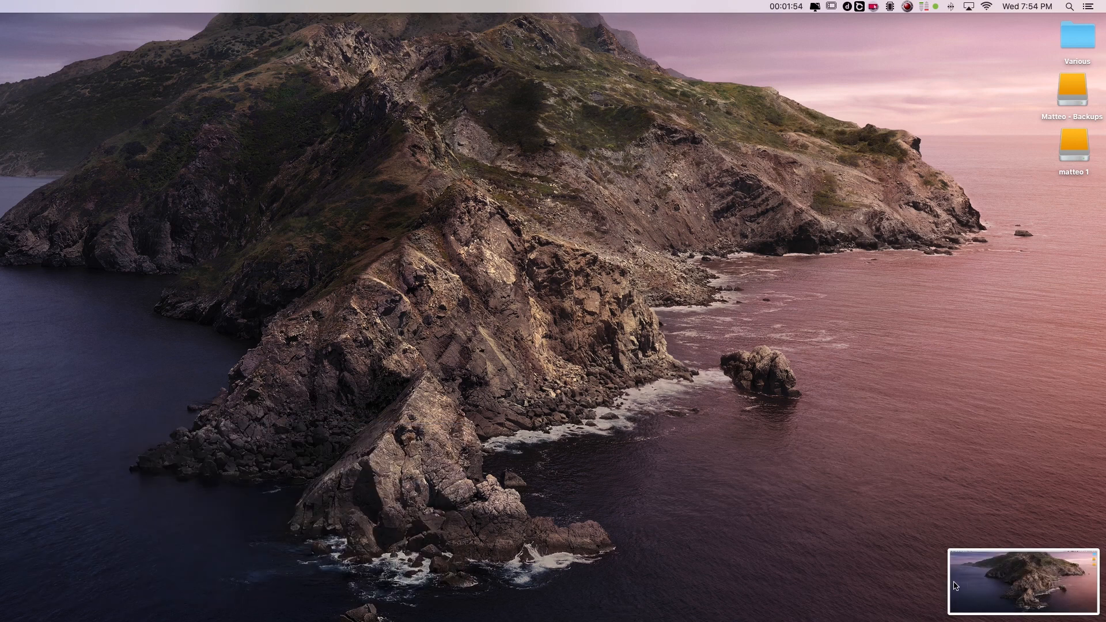
{"action": "mouse_move", "coordinate": [965, 580]}
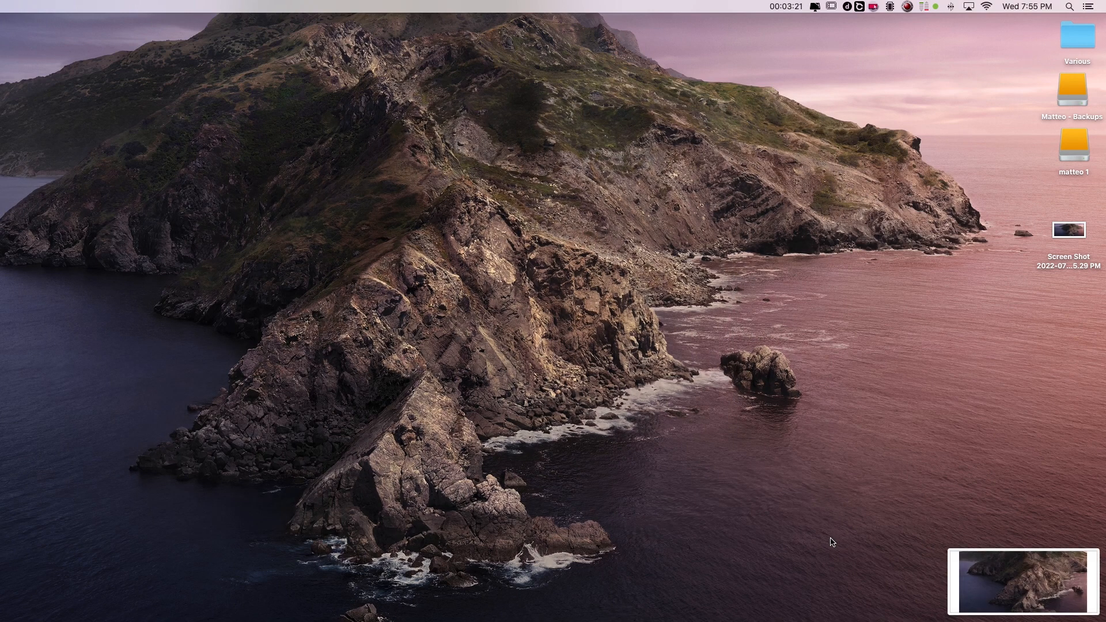
{"action": "mouse_move", "coordinate": [972, 597]}
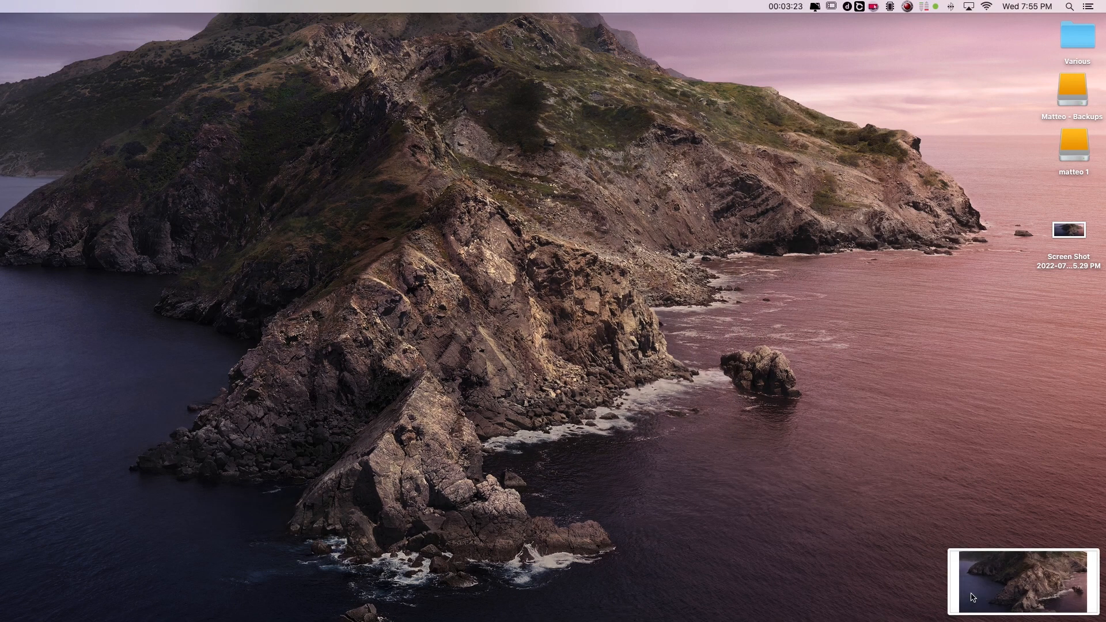